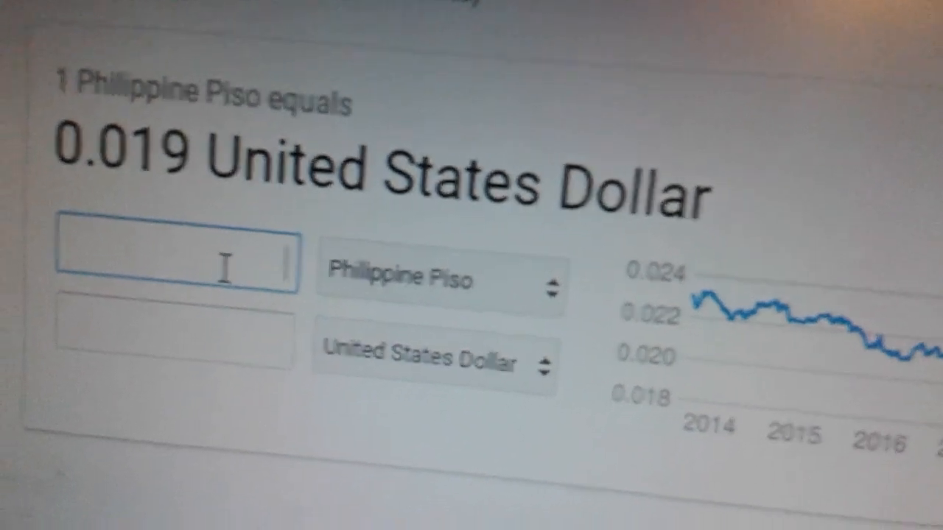
{"action": "type", "text": "800"}
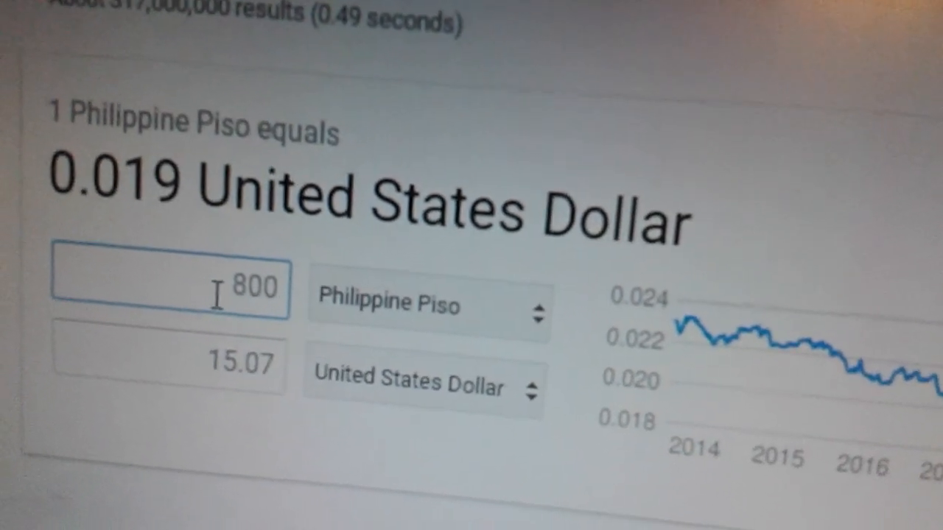